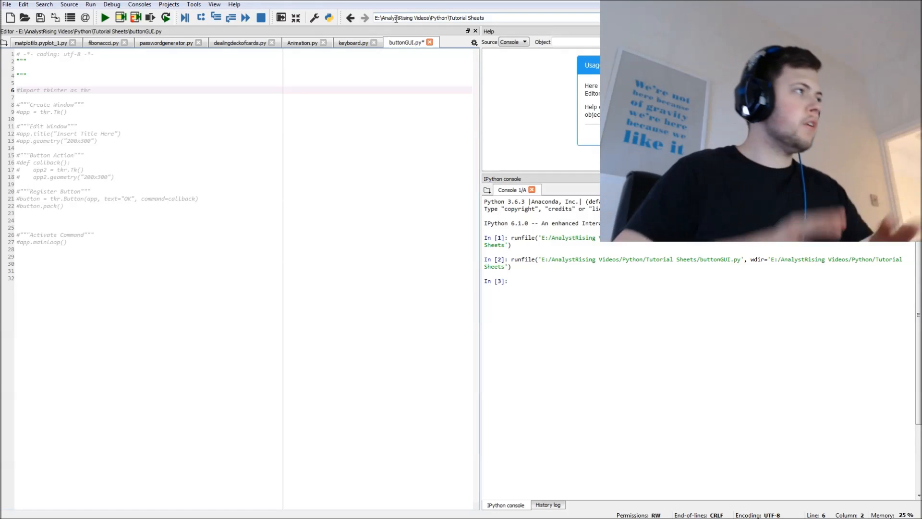
{"action": "mouse_move", "coordinate": [553, 85]}
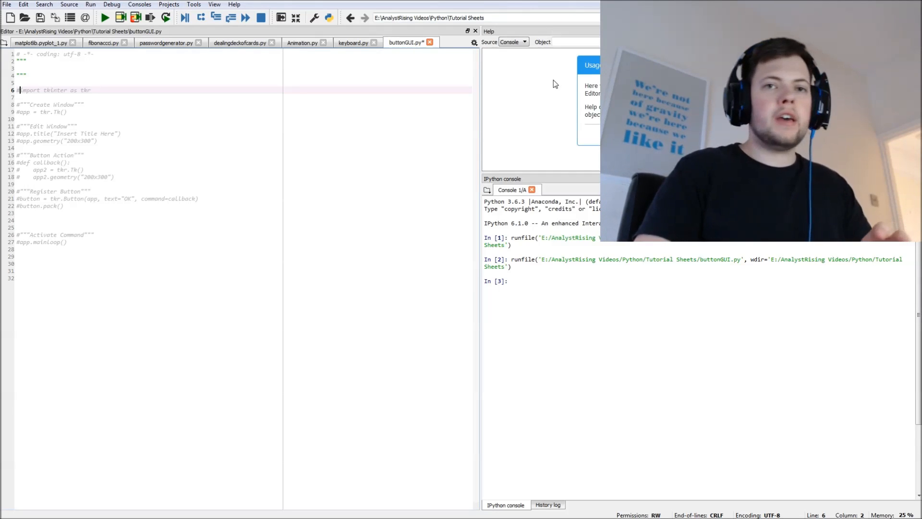
{"action": "mouse_move", "coordinate": [561, 197]}
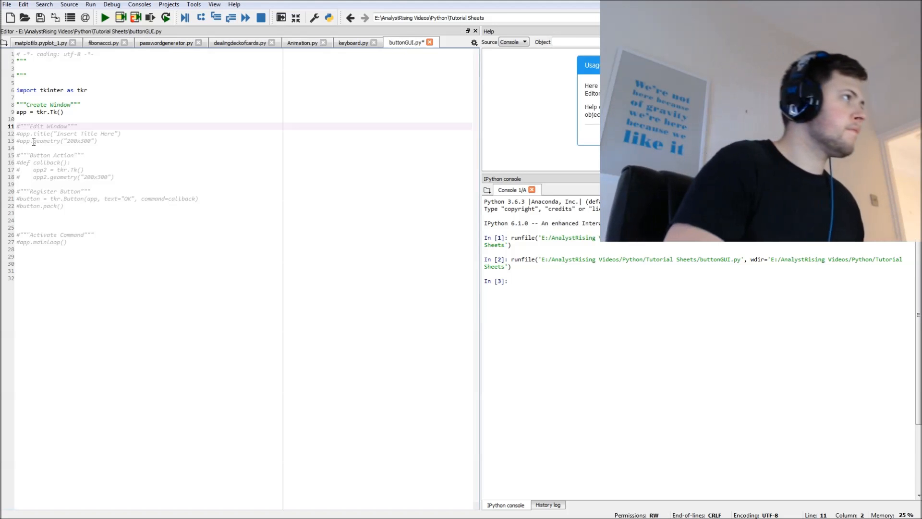
Uncomment the Edit Window block with app.title("App Title") and geometry, then uncomment the Button Action callback
{"action": "left_click", "coordinate": [19, 125]}
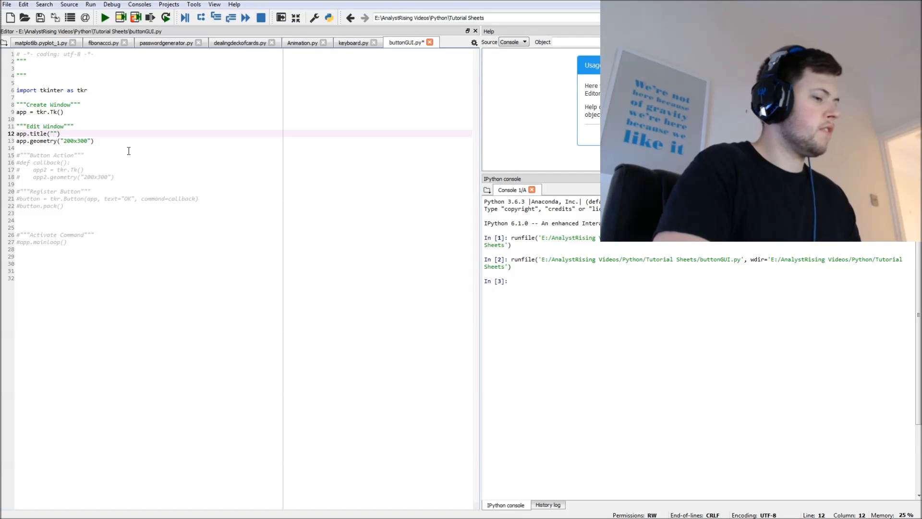
{"action": "type", "text": "App"}
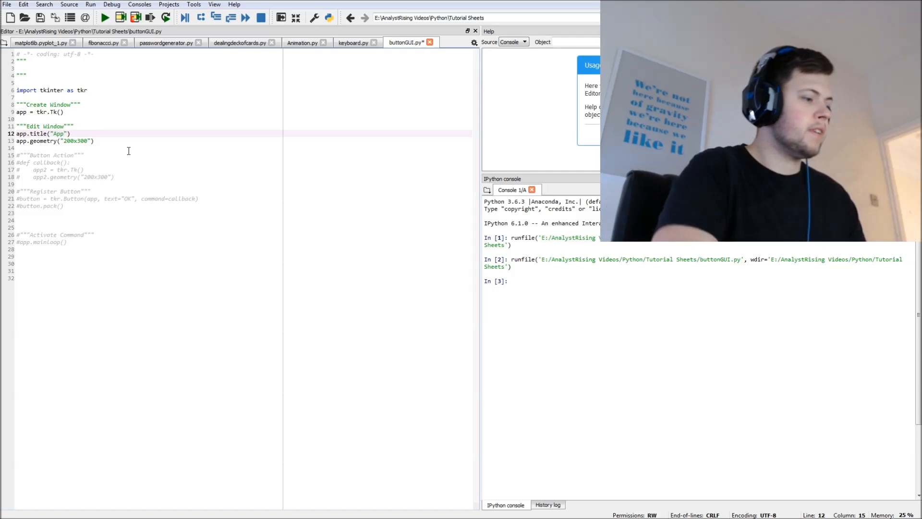
{"action": "type", "text": "Title"}
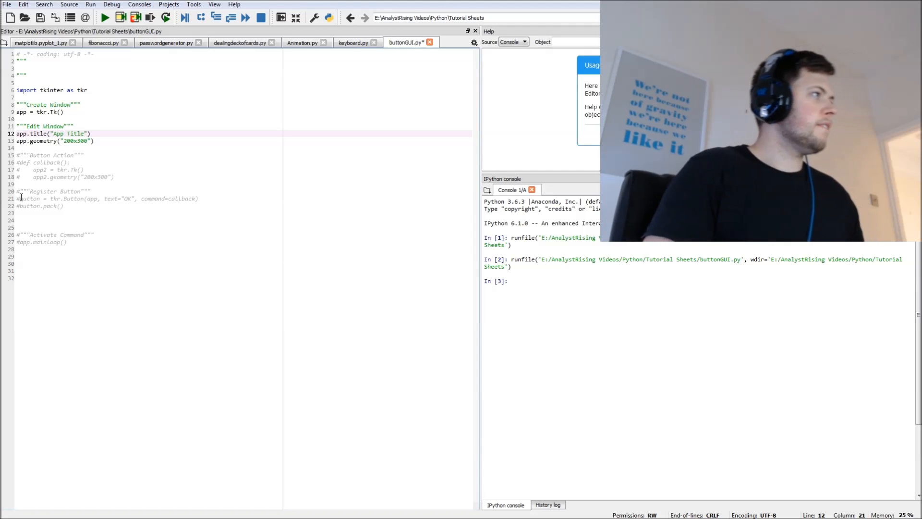
{"action": "left_click", "coordinate": [23, 156]}
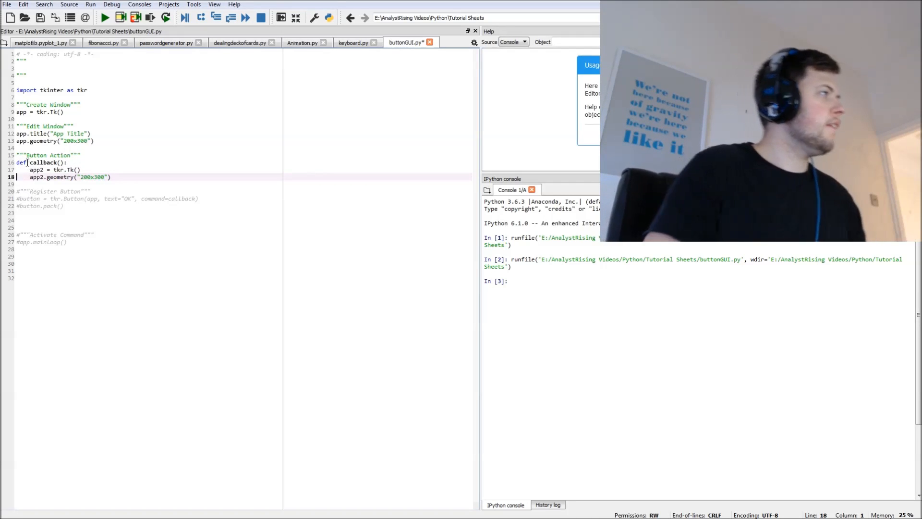
Add app.title("App Window 2") in the callback and change the main title to "App Window 1"
{"action": "left_click", "coordinate": [23, 155]}
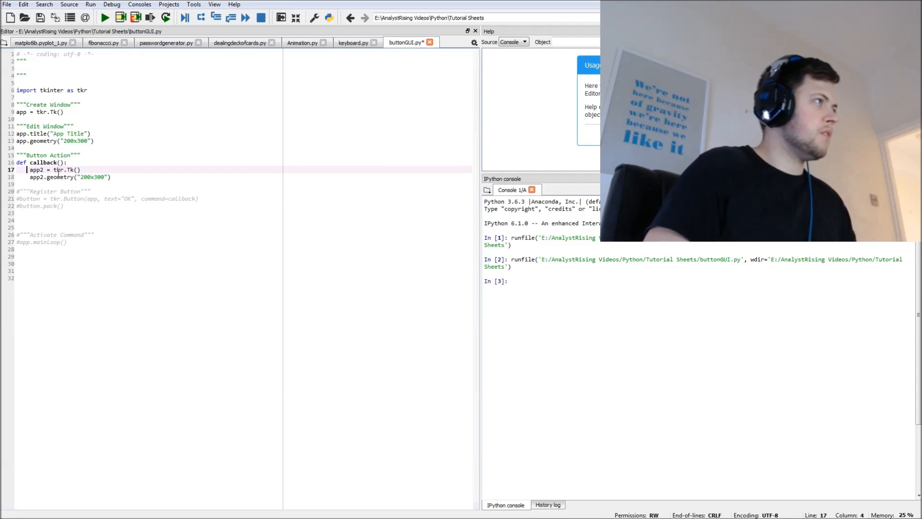
{"action": "left_click", "coordinate": [64, 111]}
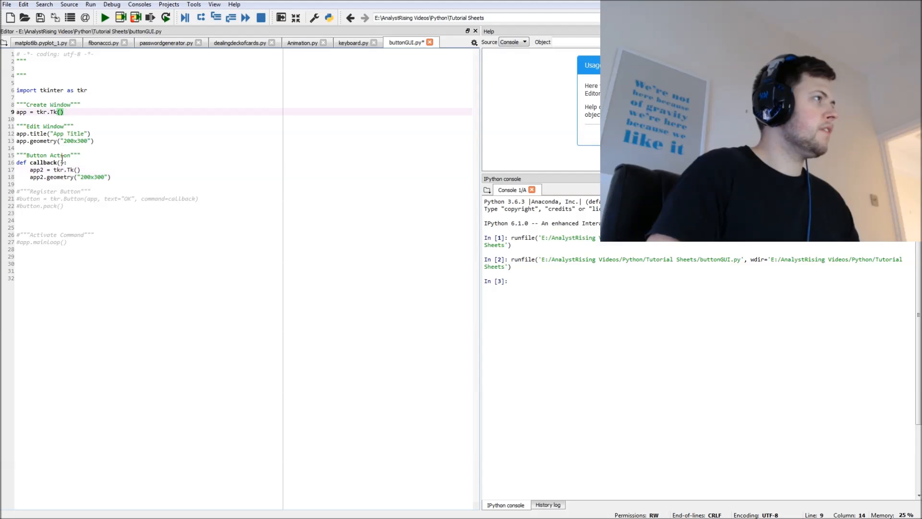
{"action": "left_click", "coordinate": [86, 177]}
{"action": "type", "text": "app.title(\"App Title"}
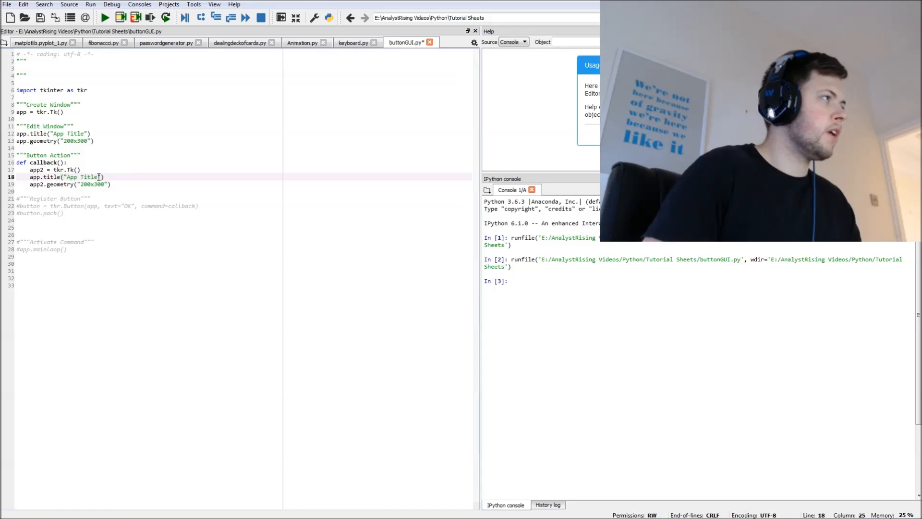
{"action": "type", "text": "Window 2"}
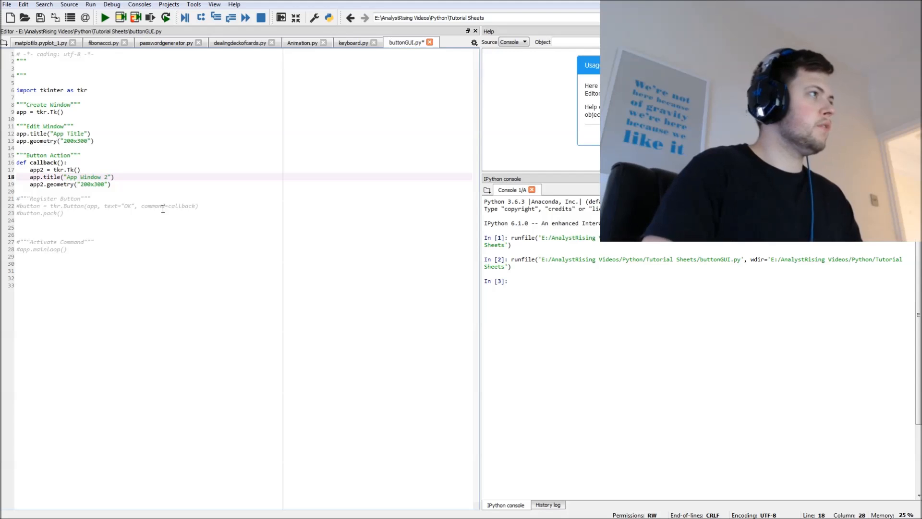
{"action": "left_click", "coordinate": [92, 134]}
{"action": "type", "text": "Window 1"}
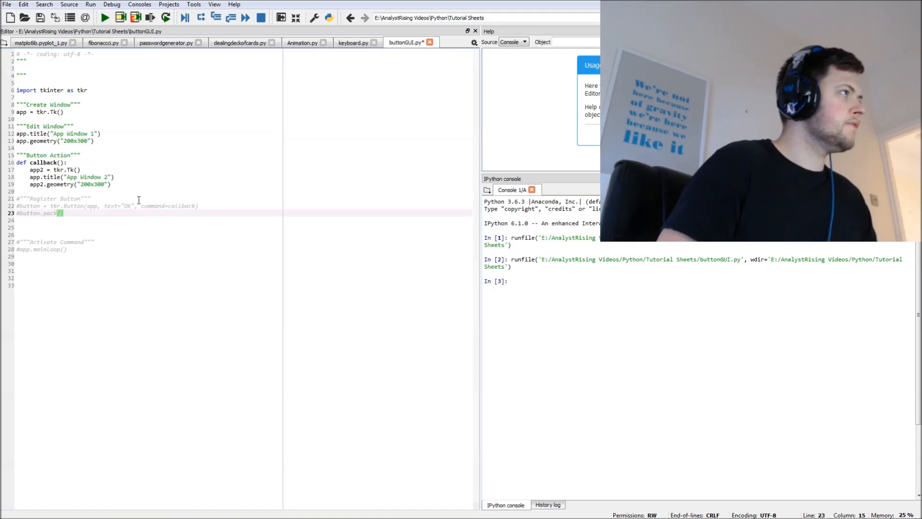
Uncomment the Register Button block and check the button's parent is the main window app
{"action": "left_click", "coordinate": [28, 199]}
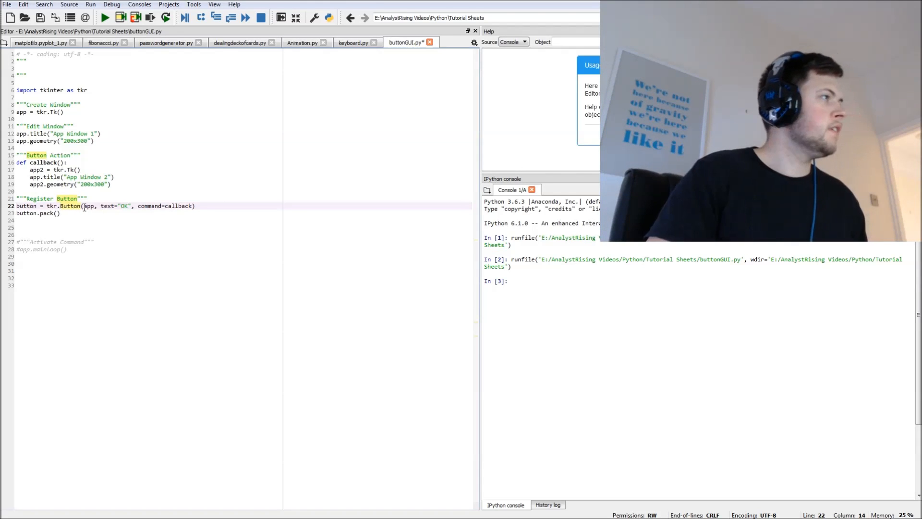
{"action": "left_click", "coordinate": [89, 206]}
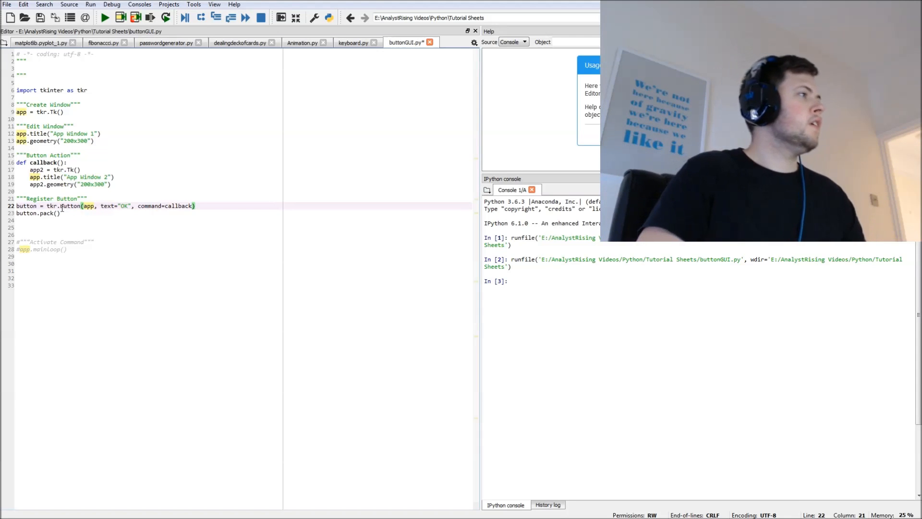
{"action": "double_click", "coordinate": [68, 206]}
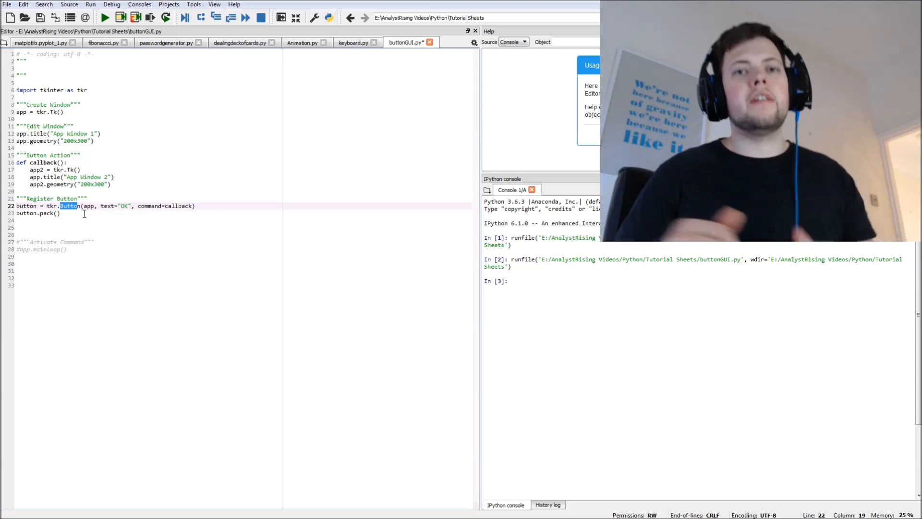
{"action": "left_click", "coordinate": [88, 206]}
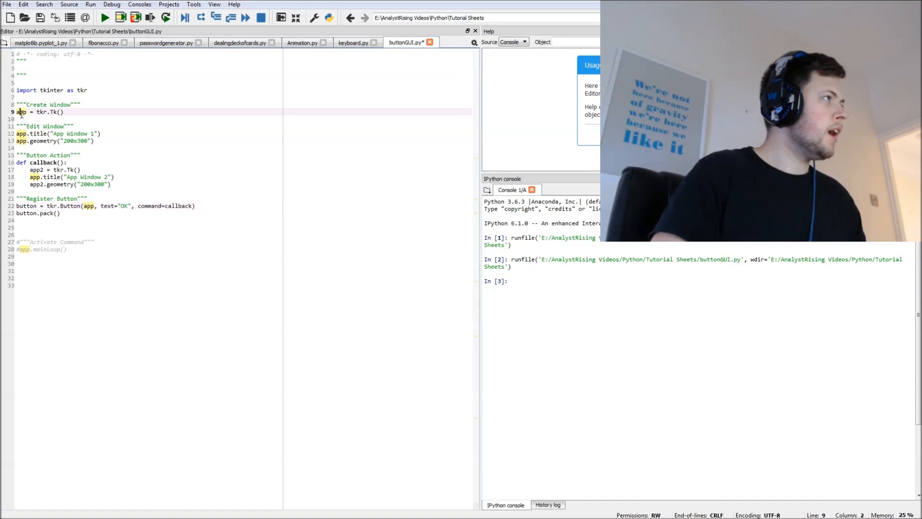
{"action": "left_click", "coordinate": [42, 177]}
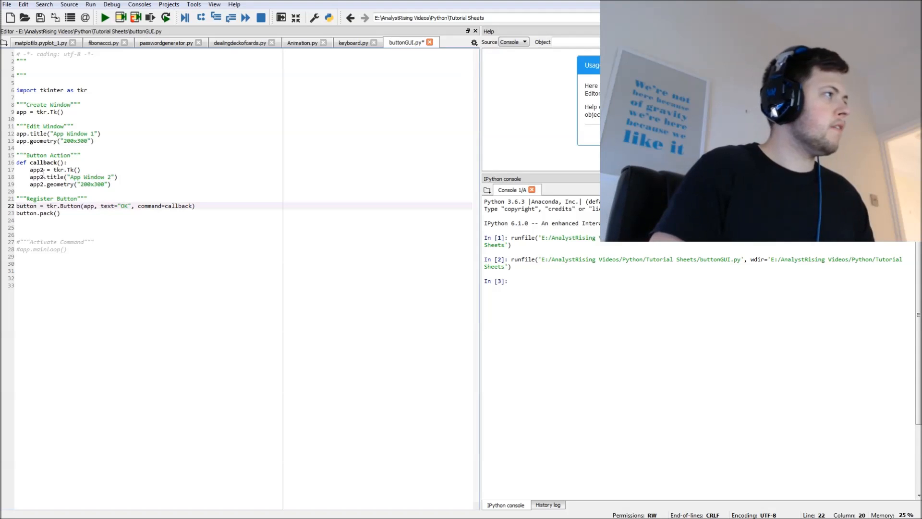
{"action": "left_click", "coordinate": [36, 177]}
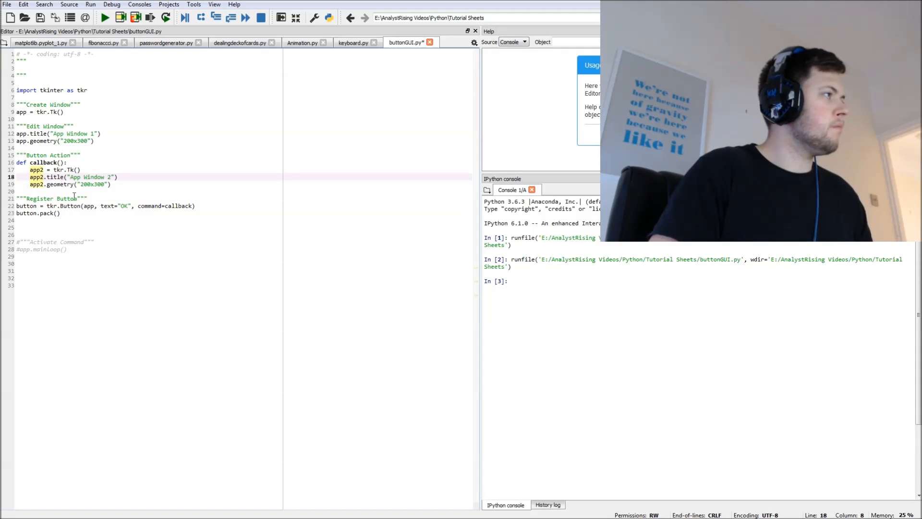
{"action": "left_click", "coordinate": [95, 206]}
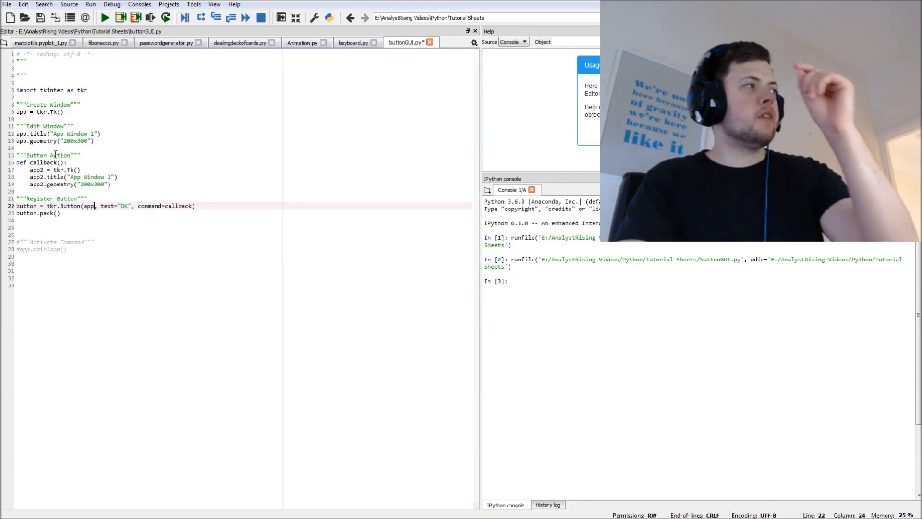
{"action": "left_click", "coordinate": [20, 133]}
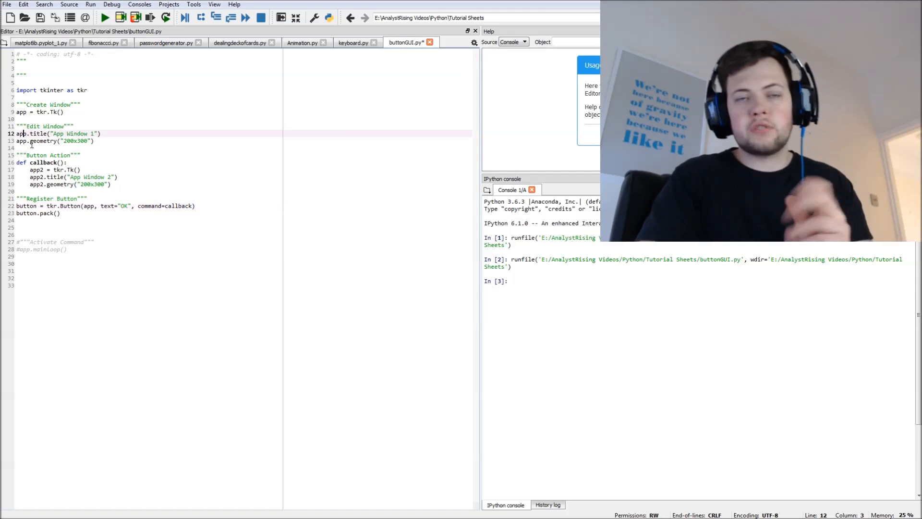
Give the button the label text OK with command=callback, and uncomment app.mainloop()
{"action": "left_click", "coordinate": [93, 205]}
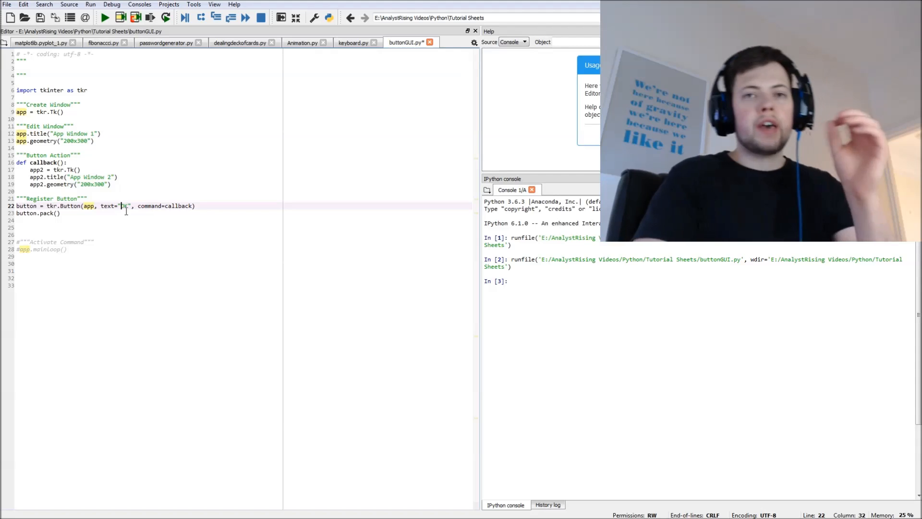
{"action": "type", "text": "OK"}
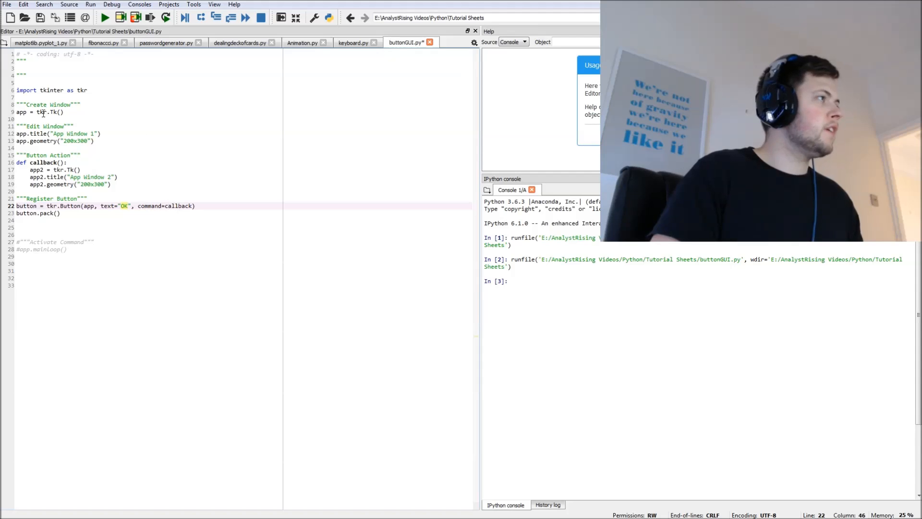
{"action": "left_click", "coordinate": [43, 162]}
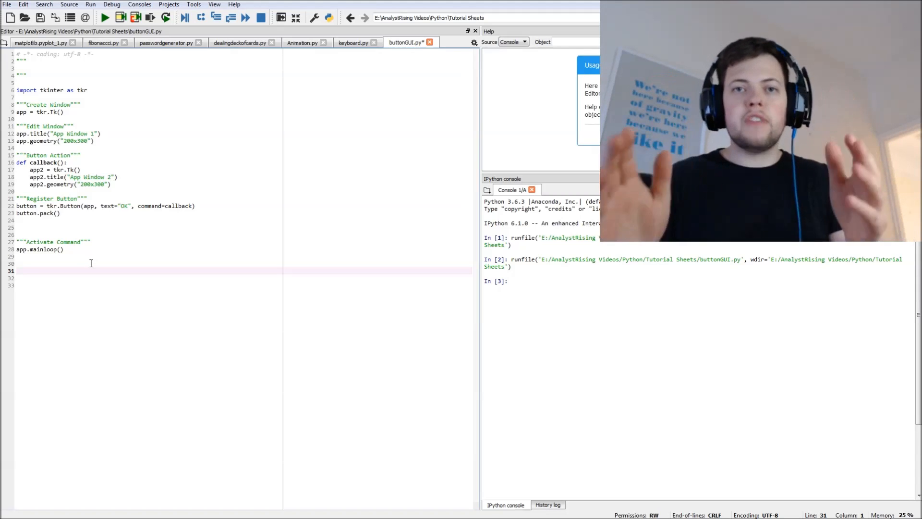
Run buttonGUI.py and use the OK button in App Window 1 to open App Window 2
{"action": "left_click", "coordinate": [103, 17]}
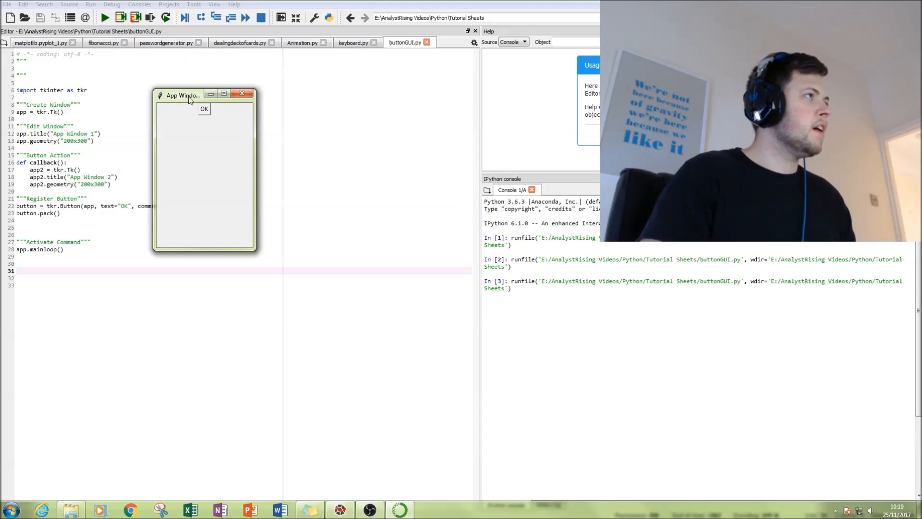
{"action": "mouse_move", "coordinate": [247, 120]}
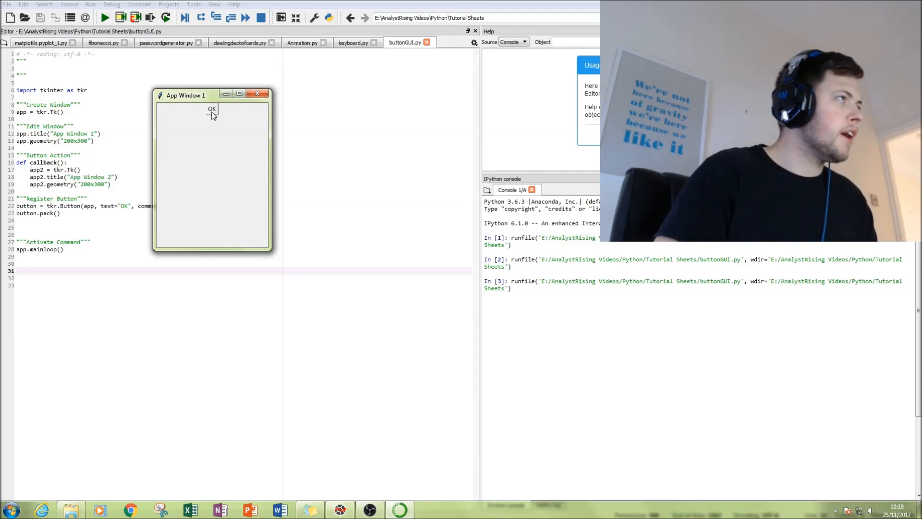
{"action": "left_click", "coordinate": [211, 109]}
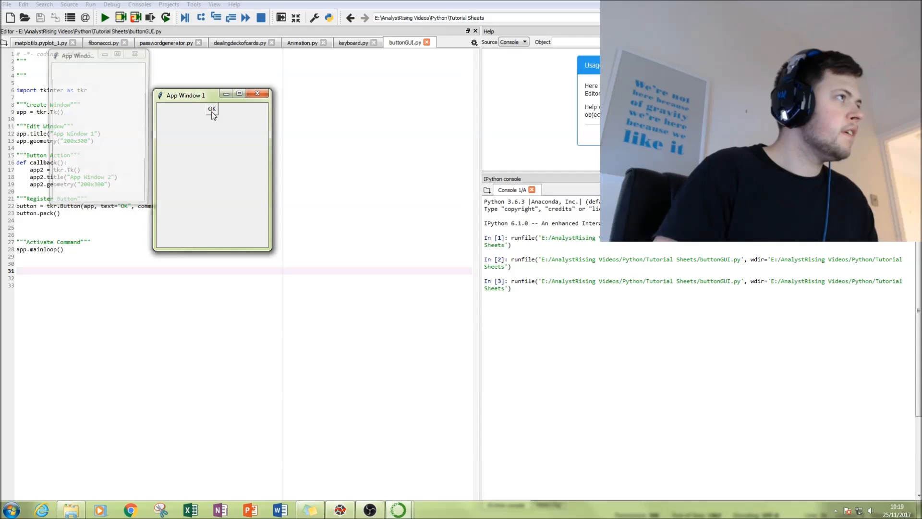
{"action": "left_click", "coordinate": [211, 109]}
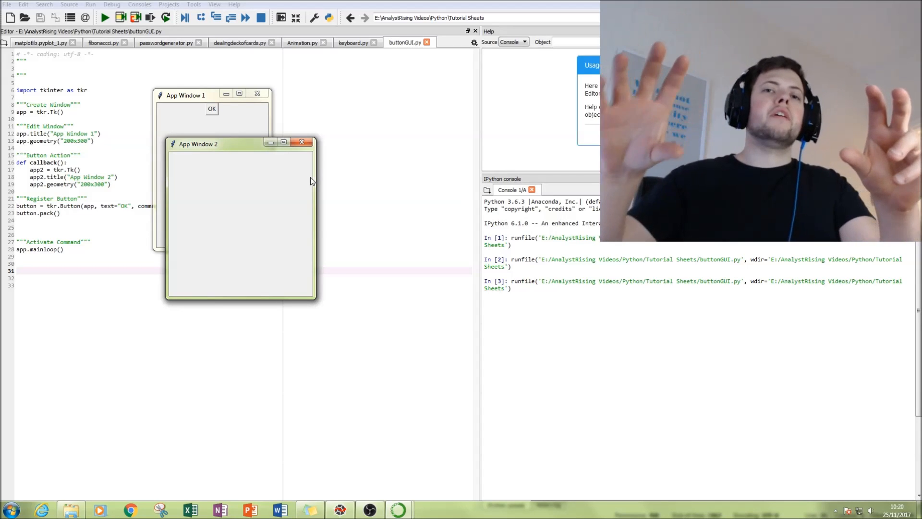
Close App Window 2 and then App Window 1
{"action": "left_click", "coordinate": [301, 143]}
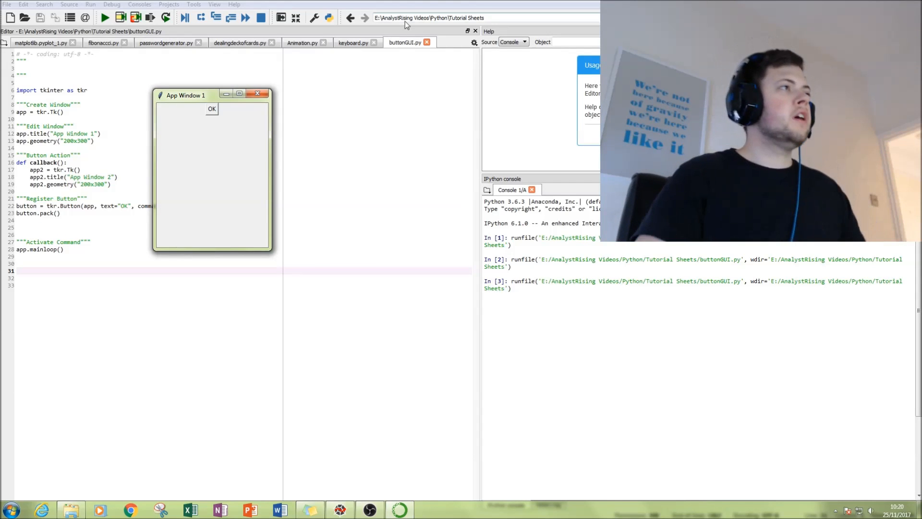
{"action": "mouse_move", "coordinate": [257, 94]}
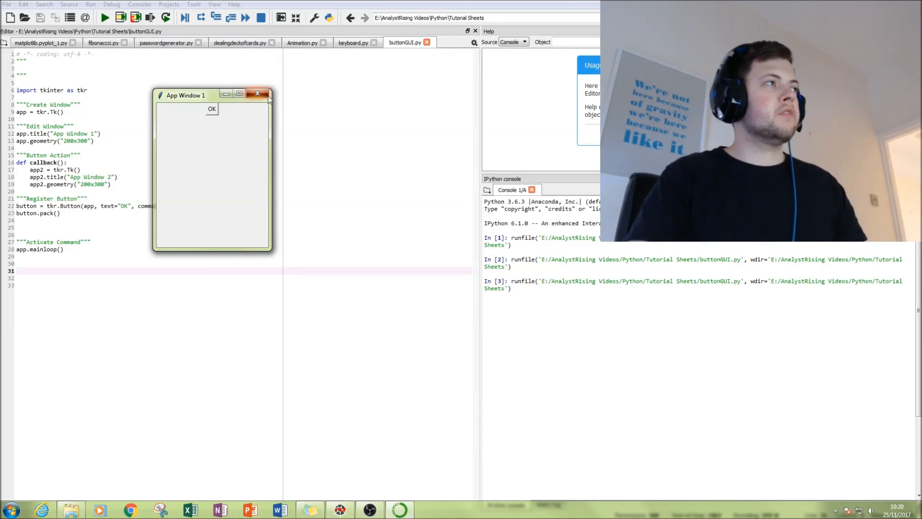
{"action": "left_click", "coordinate": [258, 93]}
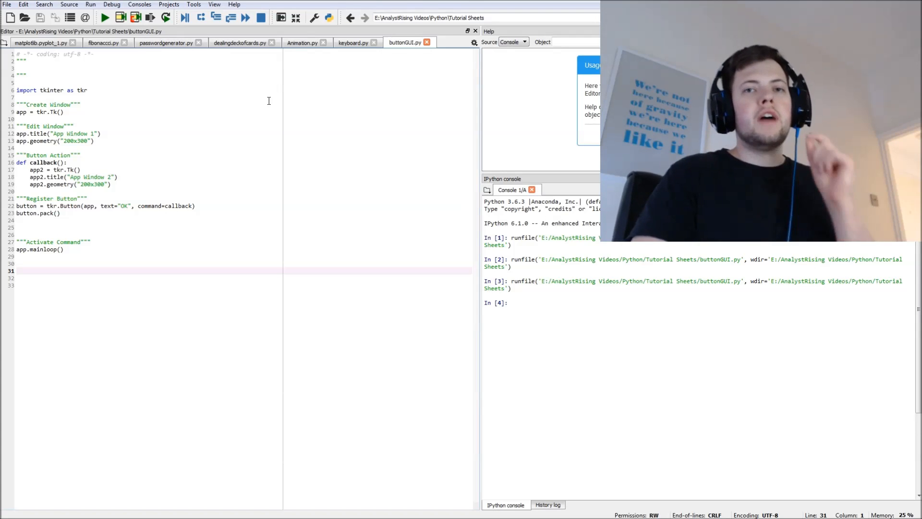